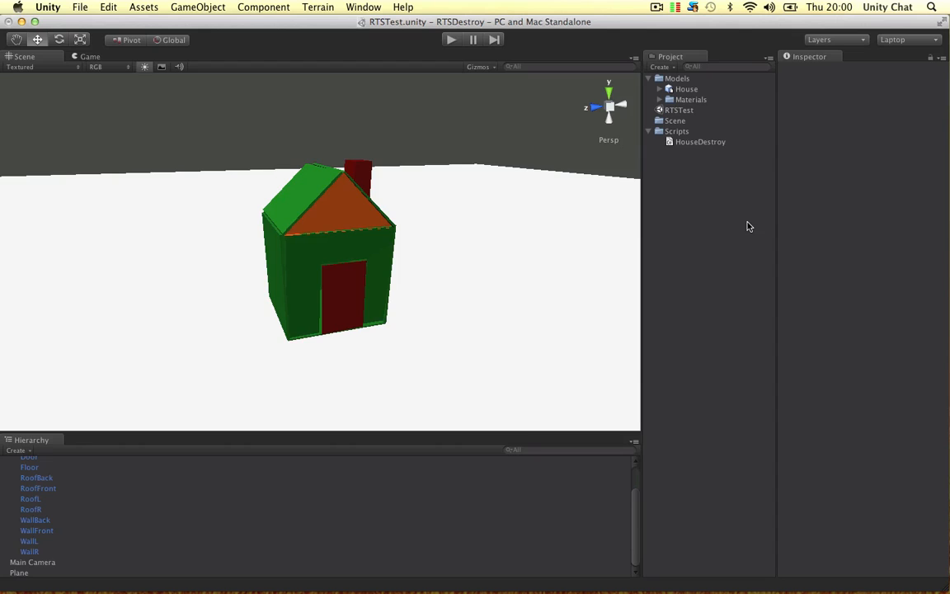
pyautogui.moveTo(195, 139)
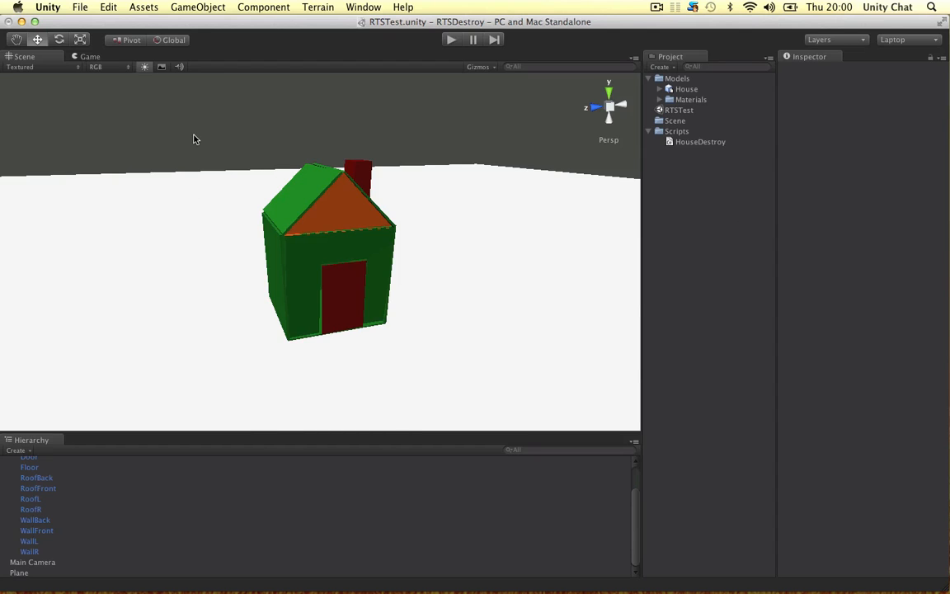
pyautogui.moveTo(502, 214)
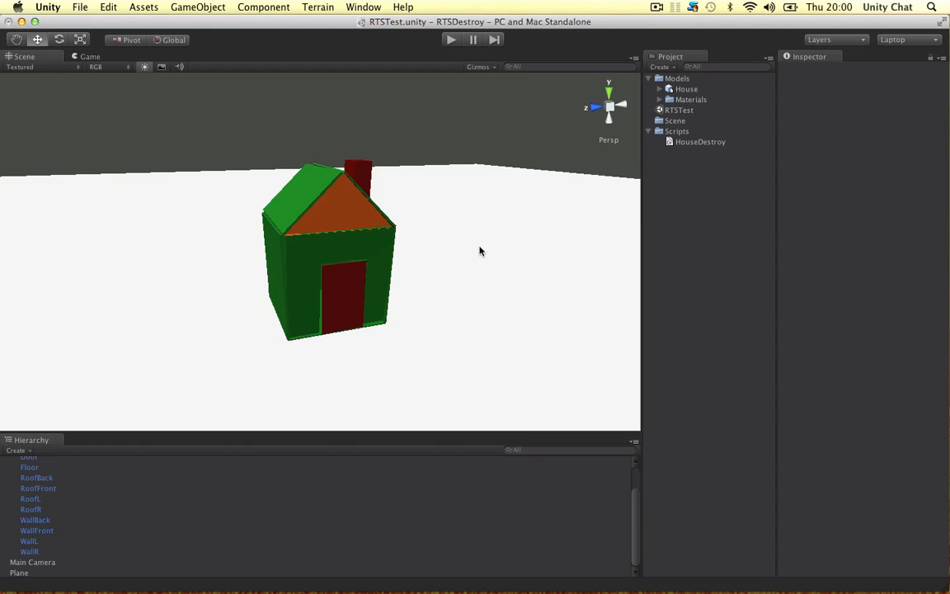
pyautogui.moveTo(452, 270)
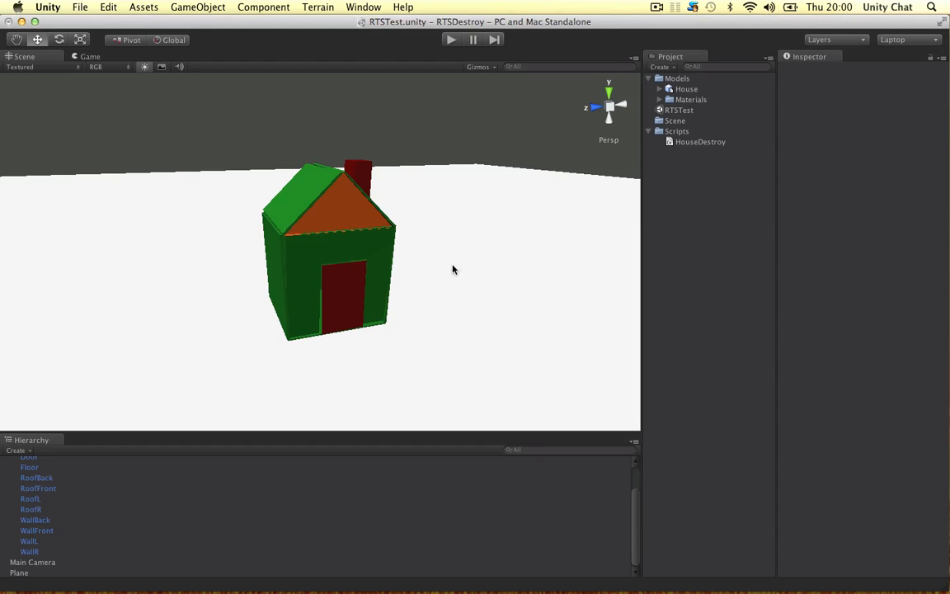
pyautogui.moveTo(498, 213)
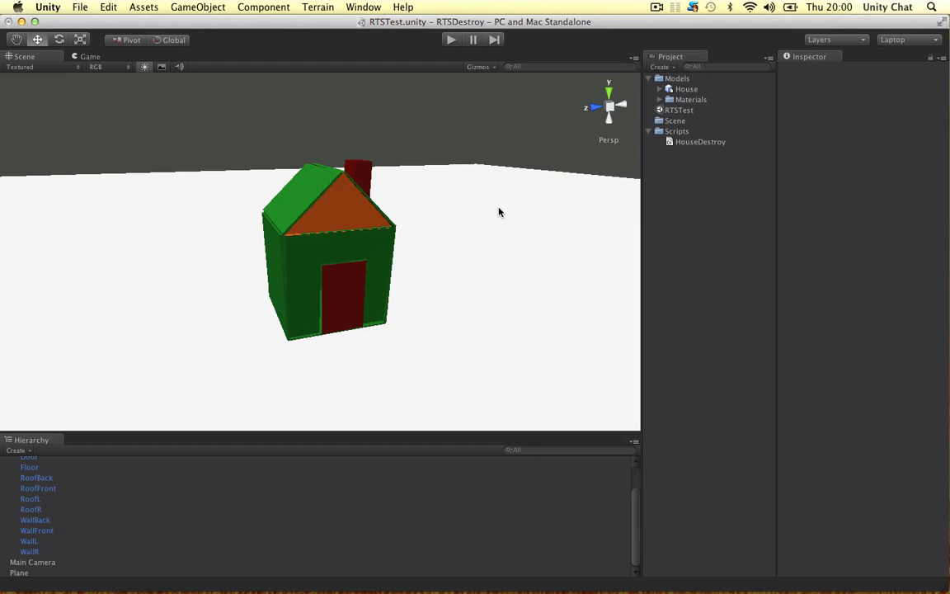
pyautogui.moveTo(503, 312)
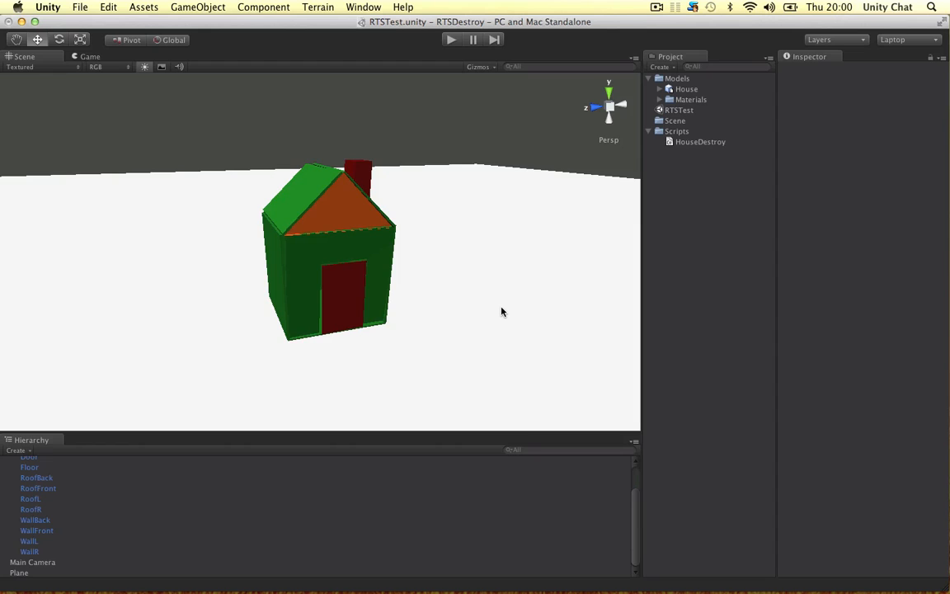
pyautogui.moveTo(442, 214)
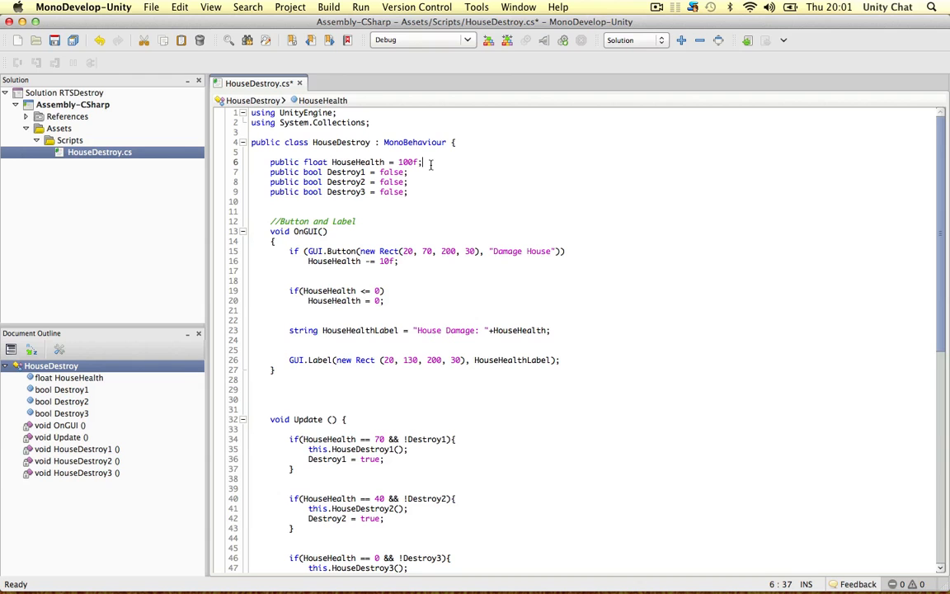
# Play the scene and hit Damage House once, dropping health from 100 to 90
pyautogui.scroll(-3)
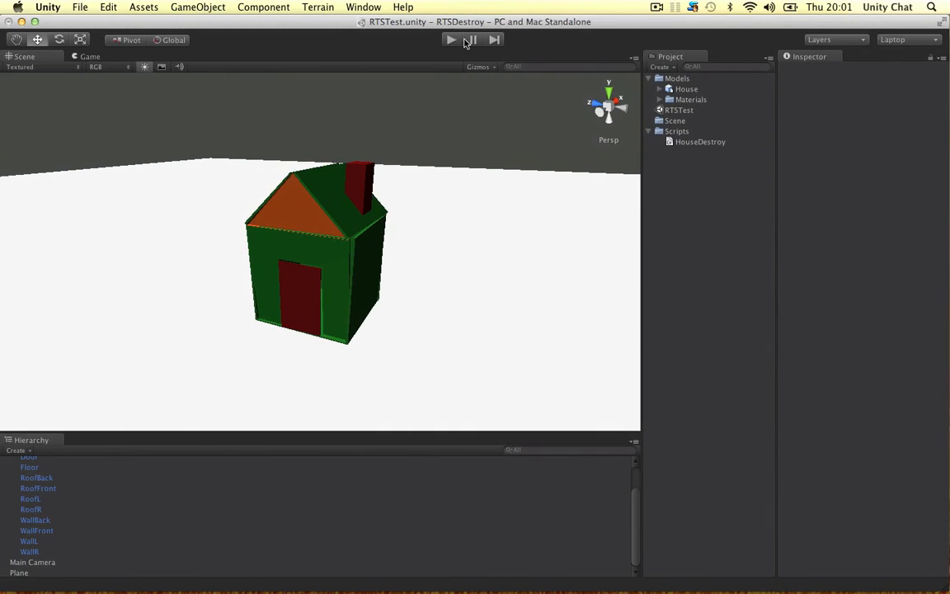
pyautogui.click(451, 39)
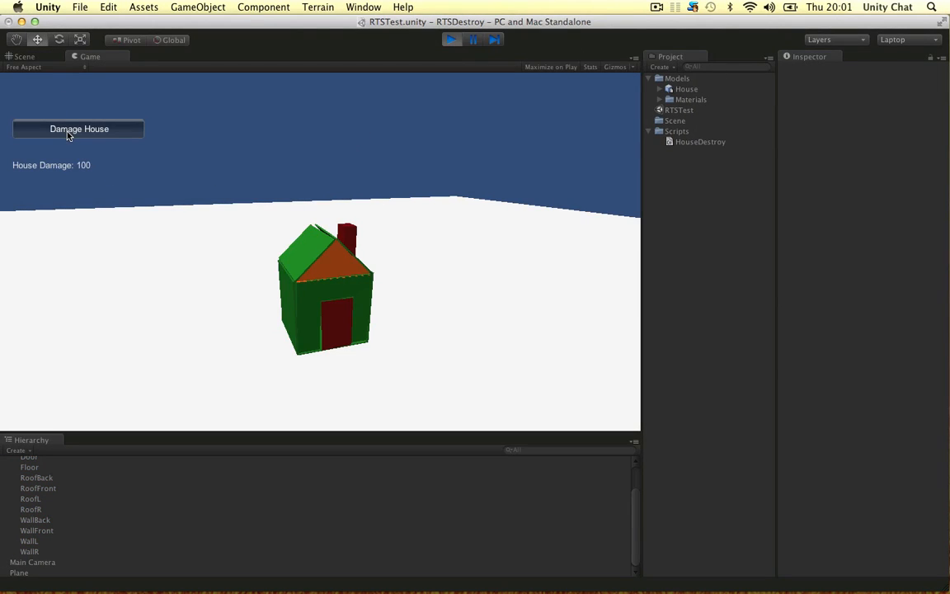
pyautogui.moveTo(213, 344)
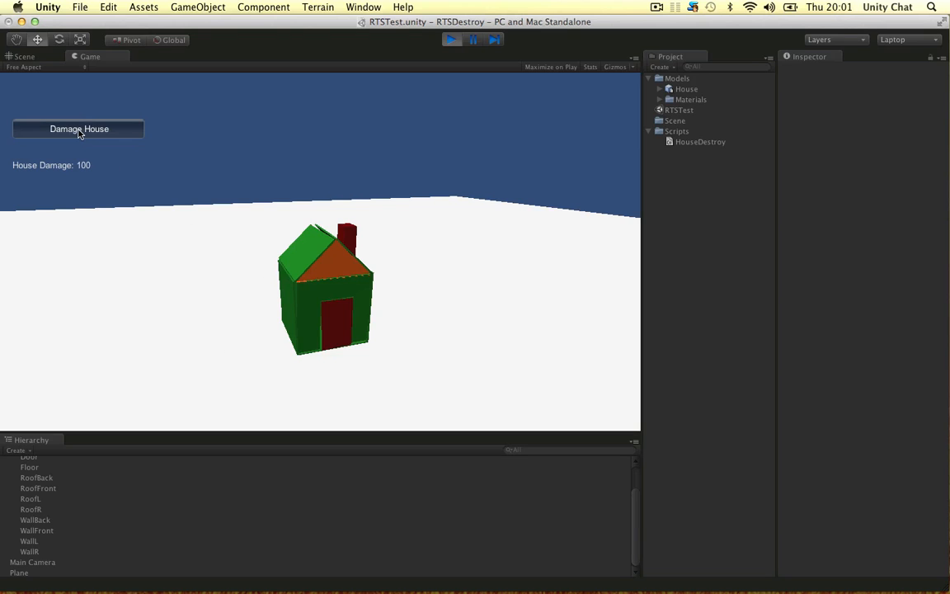
pyautogui.click(79, 129)
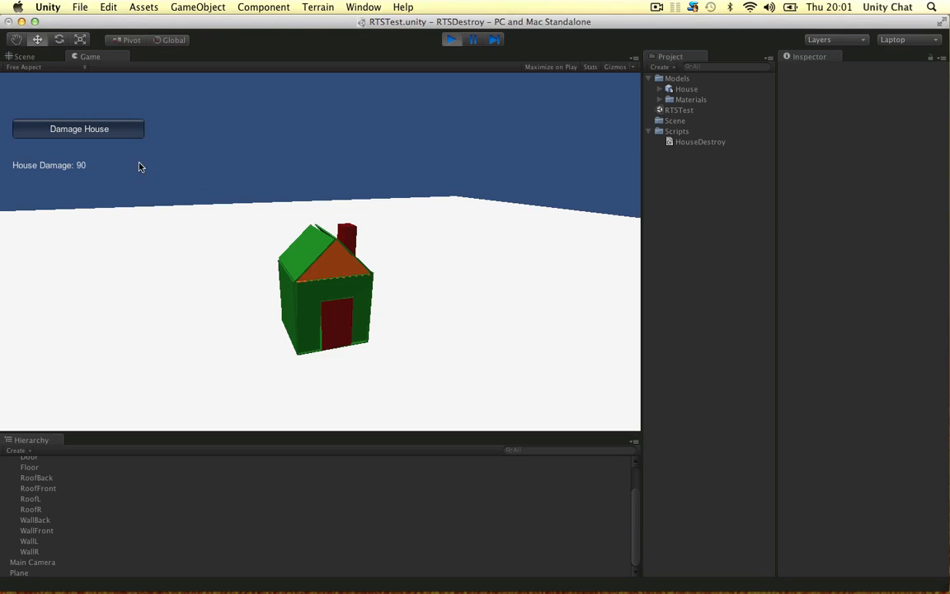
pyautogui.moveTo(91, 175)
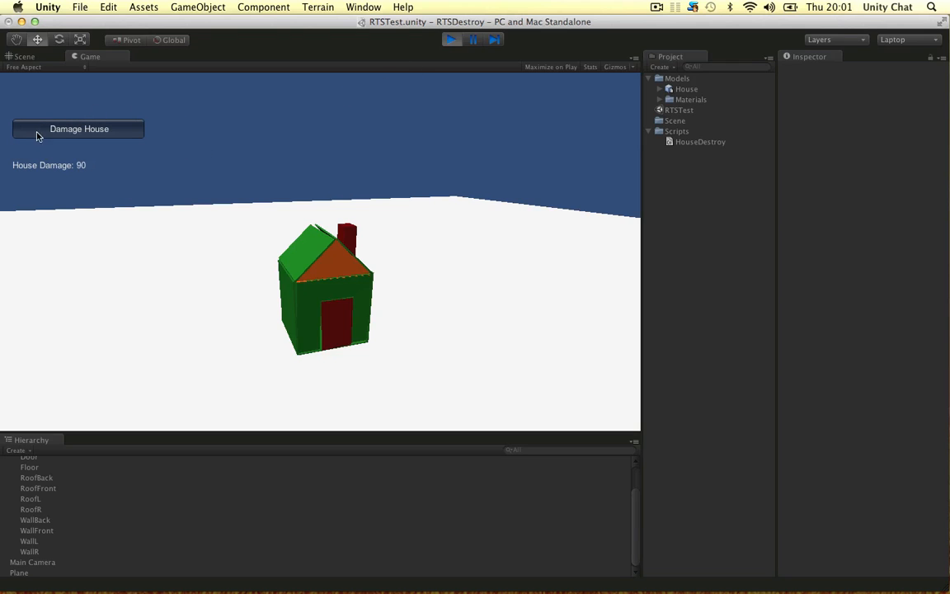
pyautogui.moveTo(198, 165)
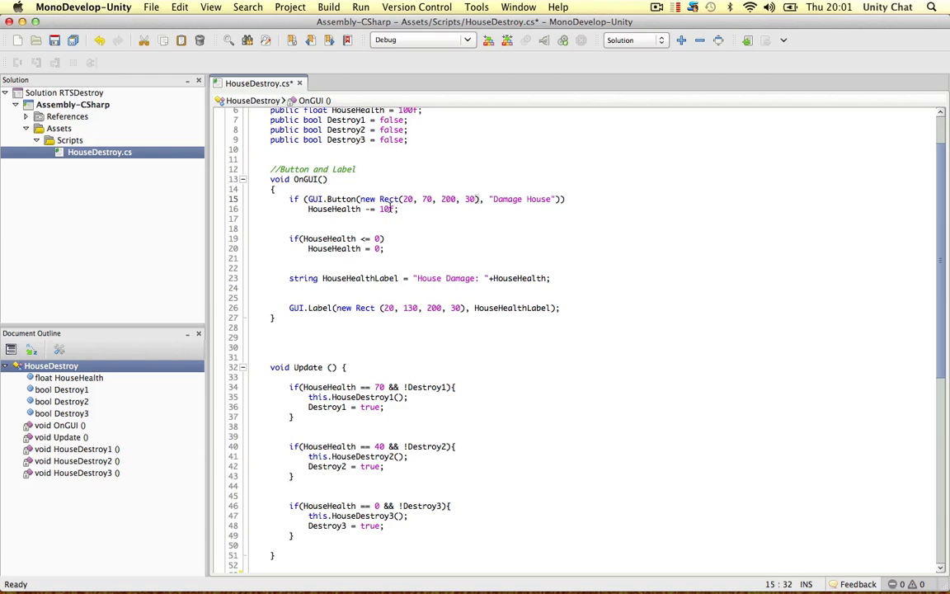
pyautogui.moveTo(388, 207)
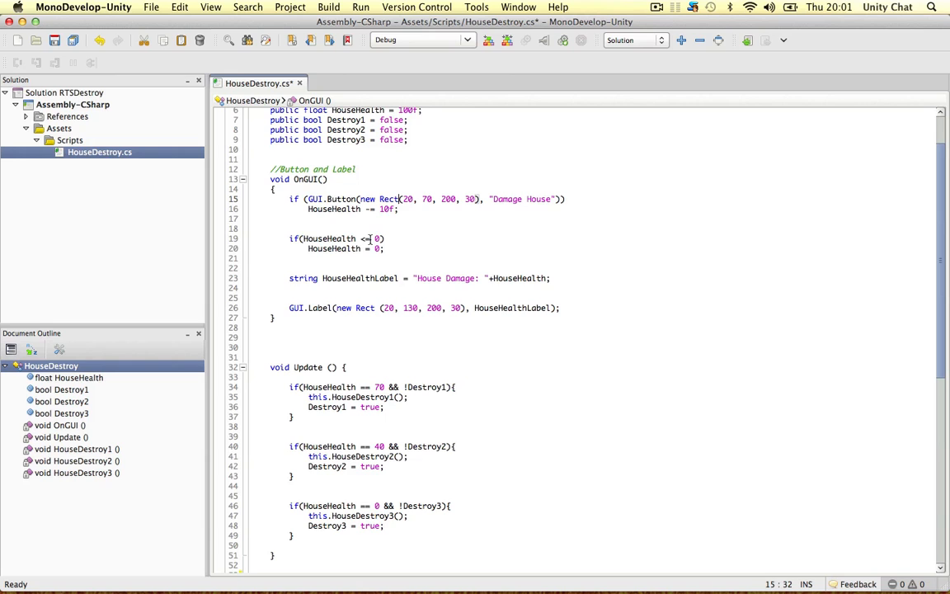
pyautogui.doubleClick(333, 247)
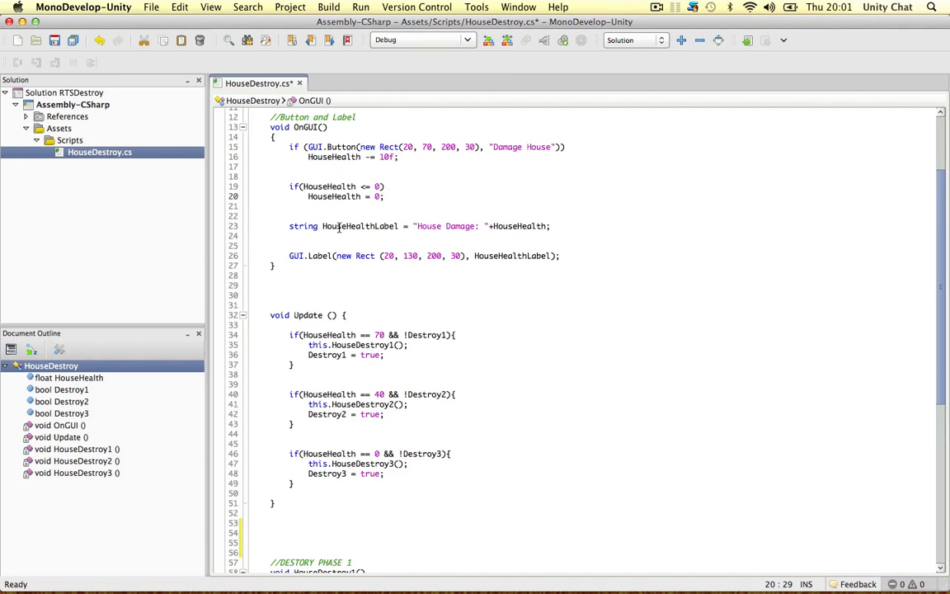
pyautogui.doubleClick(304, 226)
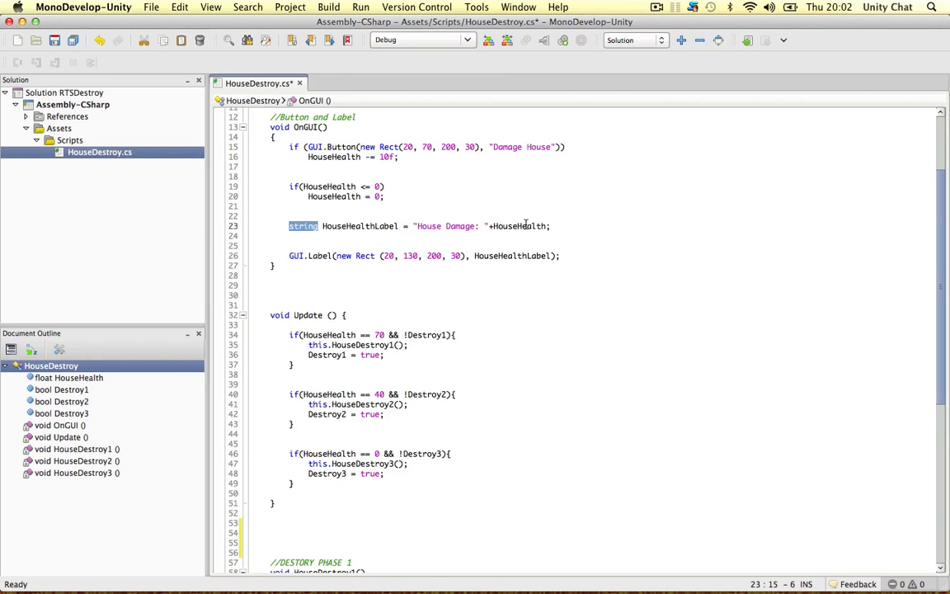
pyautogui.moveTo(460, 223)
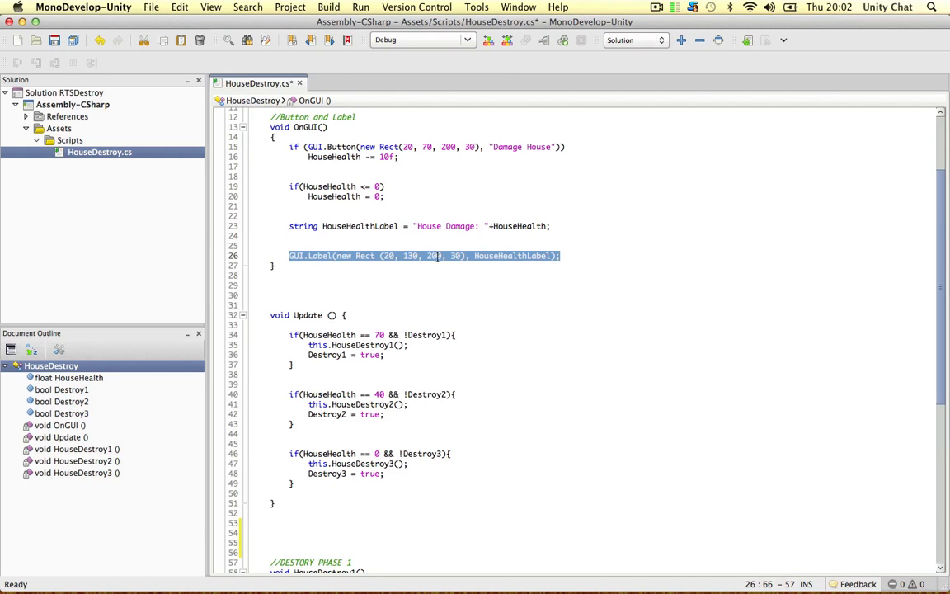
pyautogui.scroll(-3)
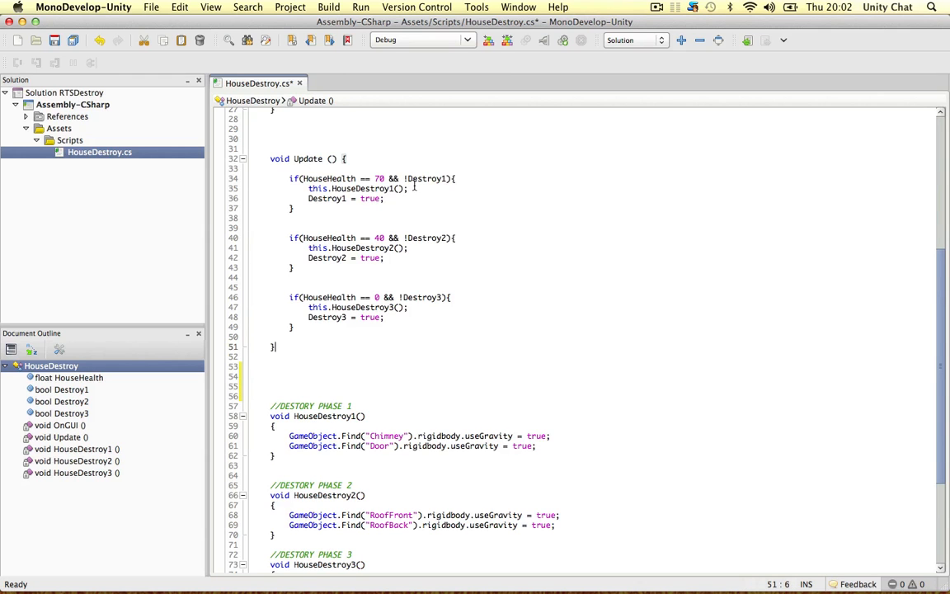
pyautogui.scroll(3)
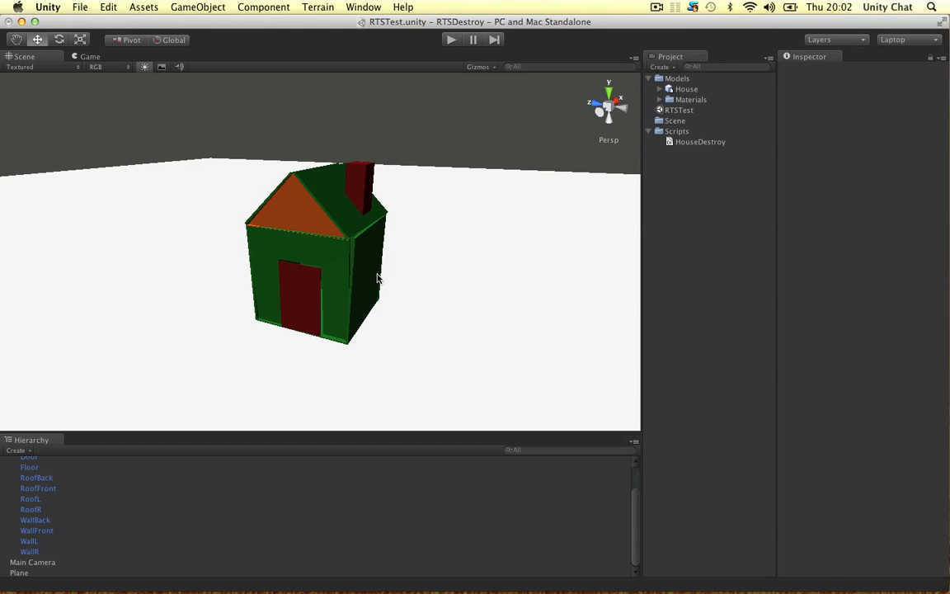
pyautogui.moveTo(343, 242)
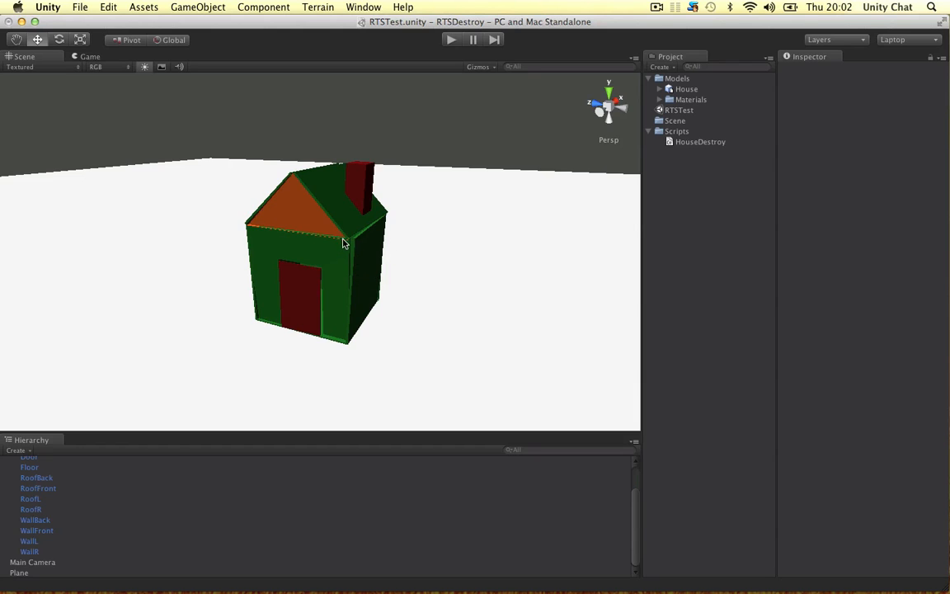
pyautogui.moveTo(327, 294)
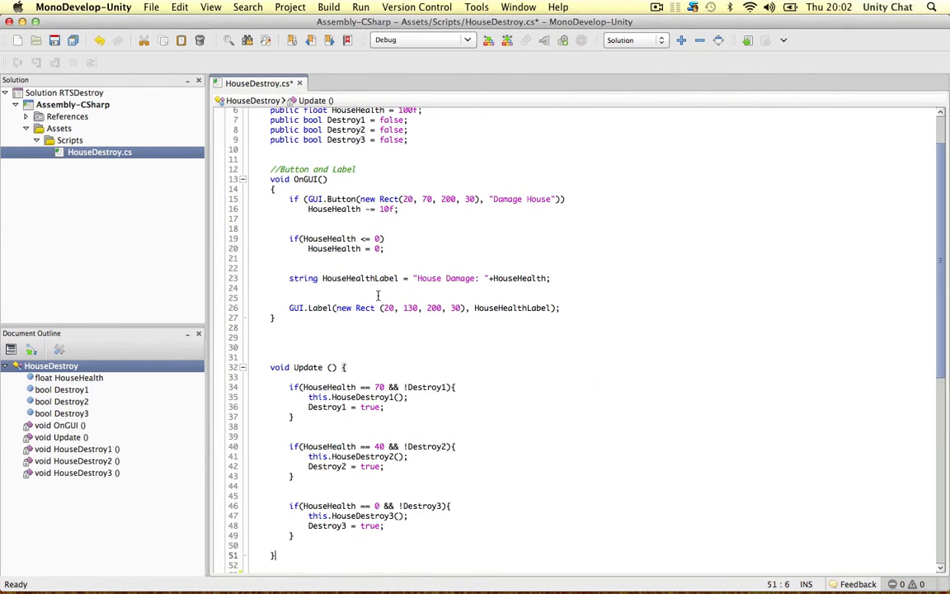
pyautogui.scroll(-3)
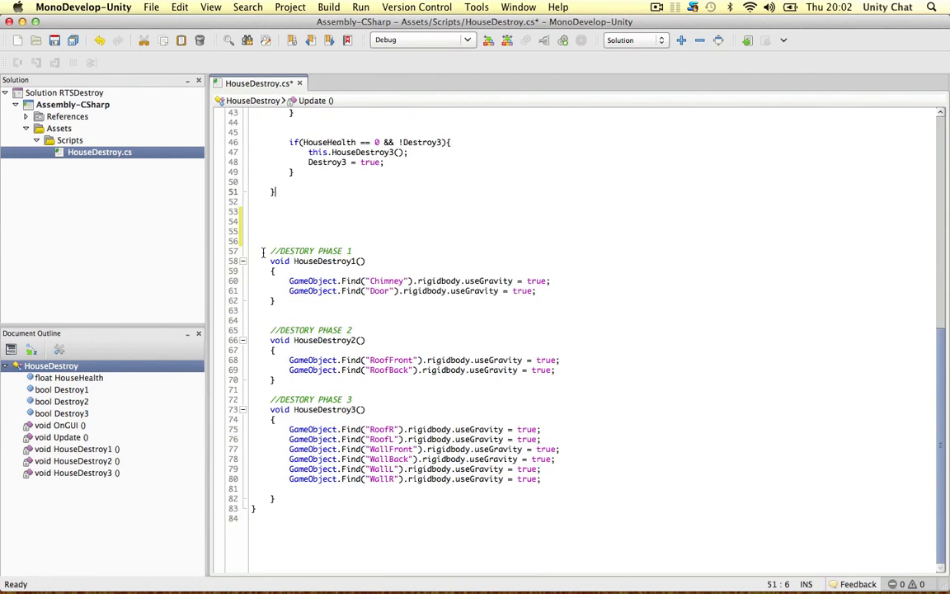
pyautogui.moveTo(271, 251); pyautogui.dragTo(272, 311)
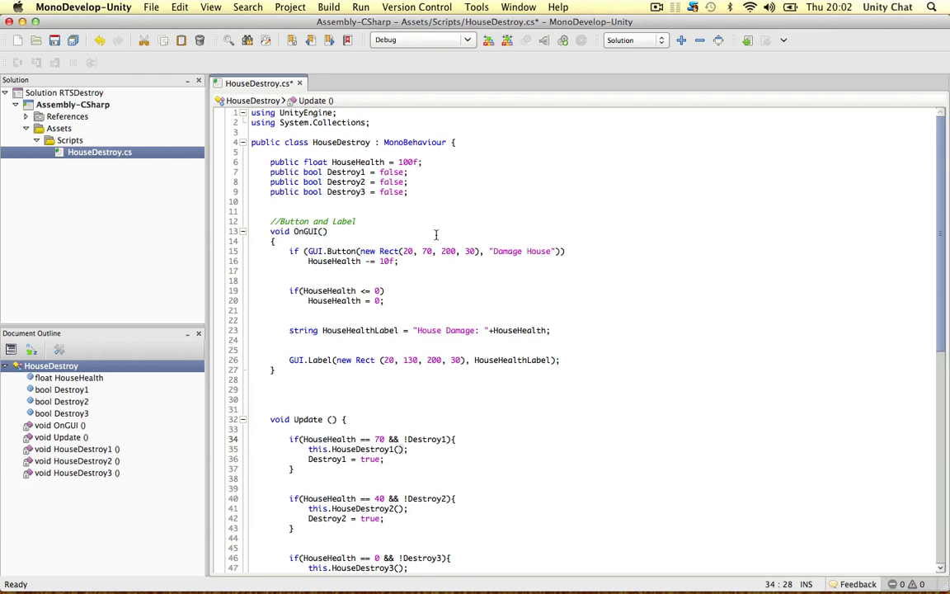
pyautogui.scroll(-3)
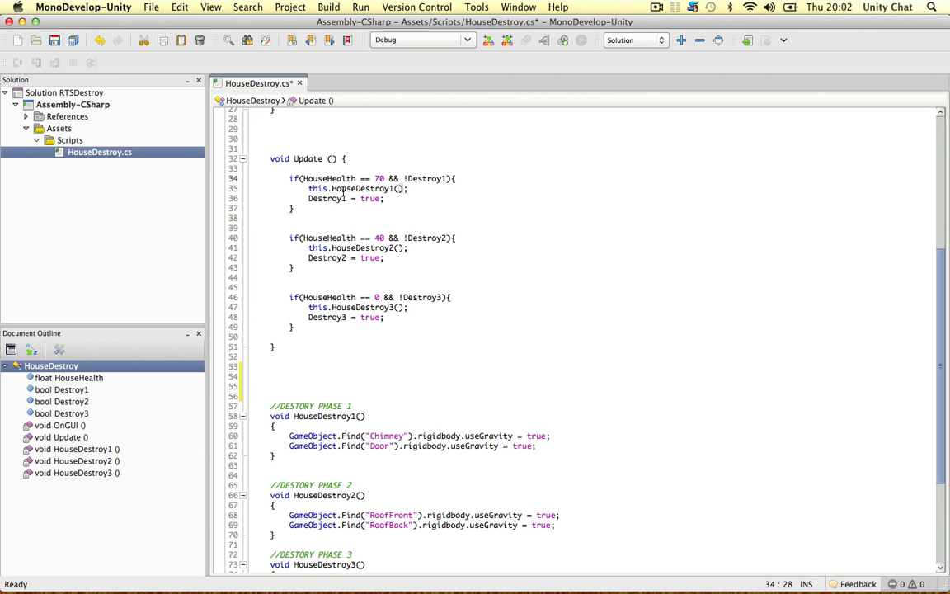
pyautogui.doubleClick(361, 188)
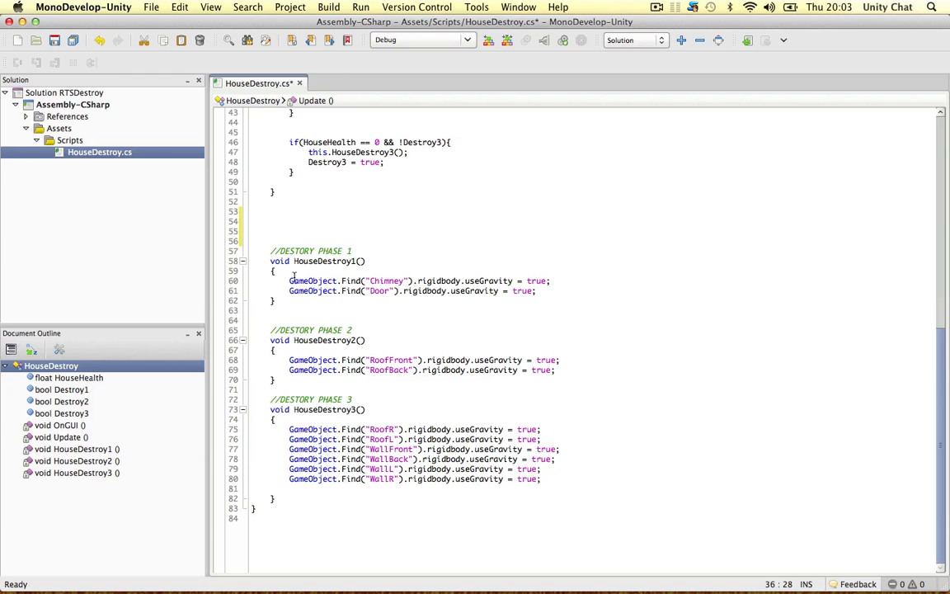
pyautogui.moveTo(291, 281); pyautogui.dragTo(538, 290)
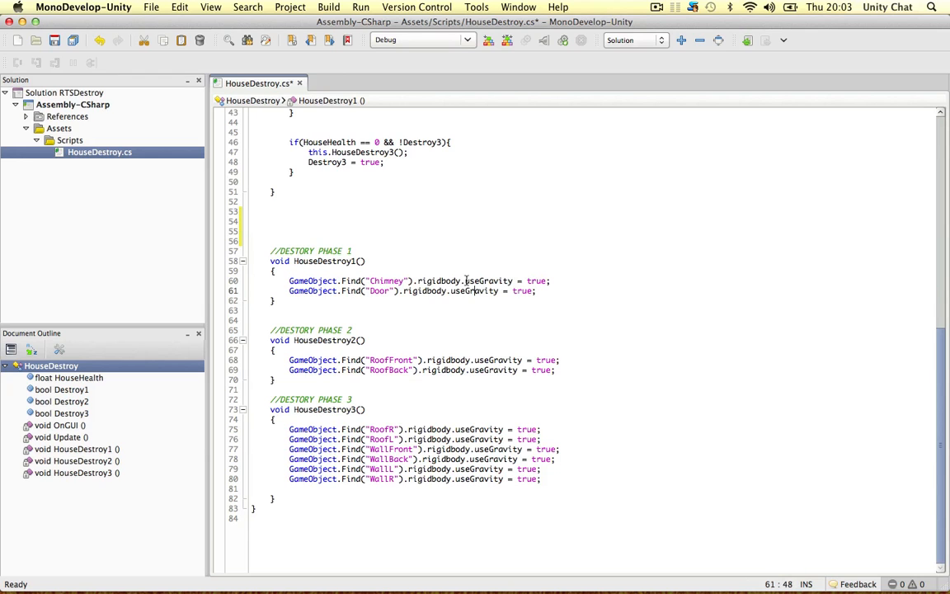
pyautogui.moveTo(478, 313)
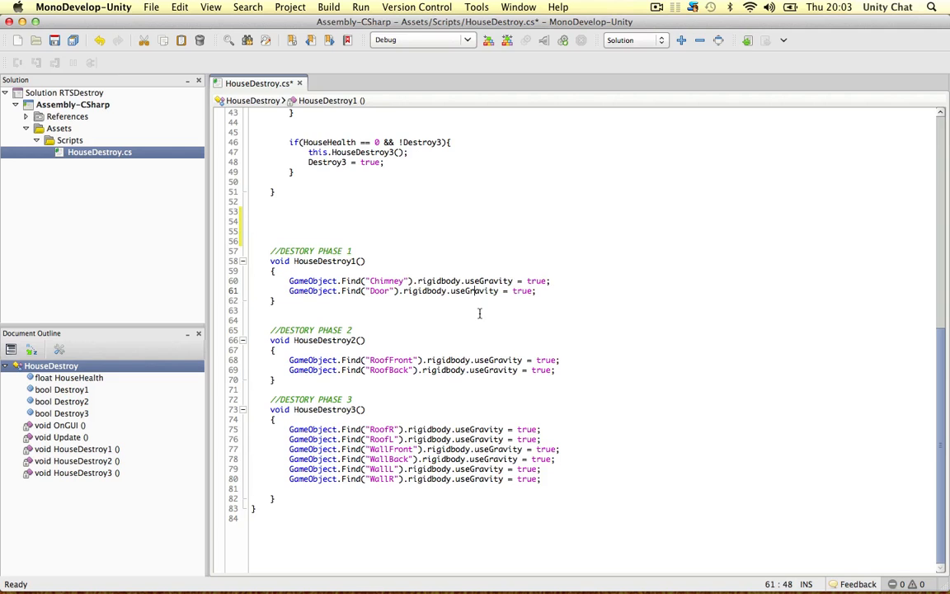
# After the Door line, add comments //particle effects, //chain some animations, //sound effects, //....
pyautogui.click(538, 291)
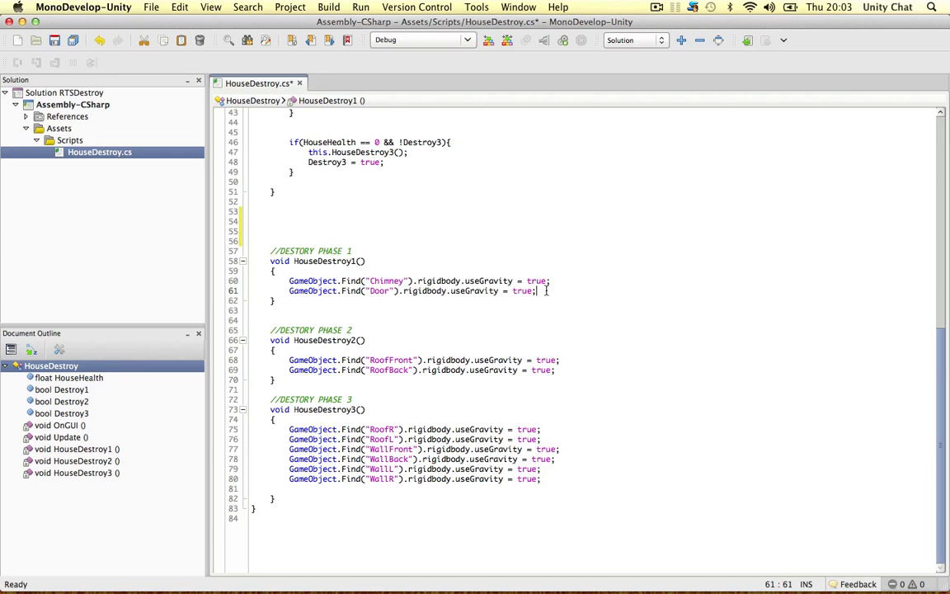
pyautogui.write('//particle effects')
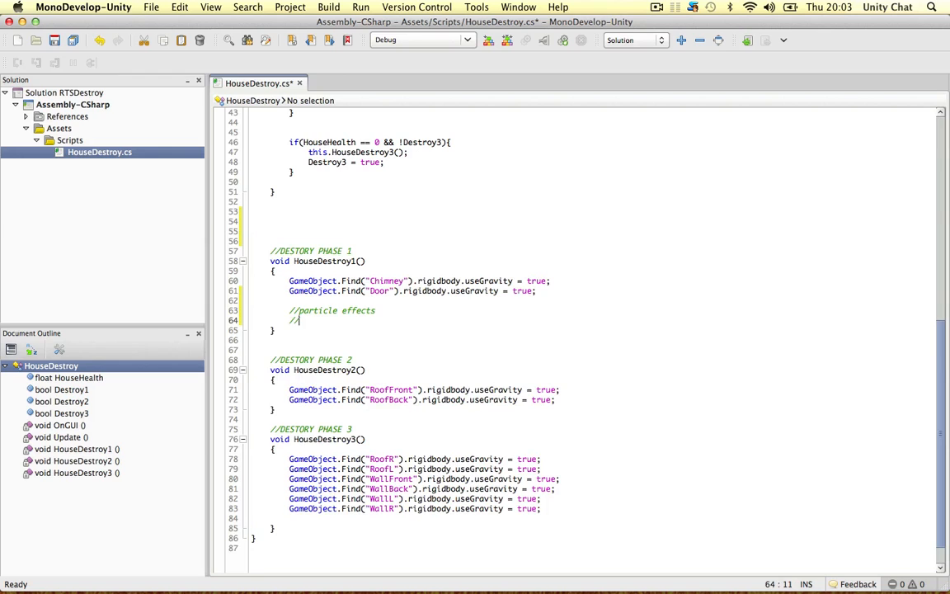
pyautogui.write('chain some animations')
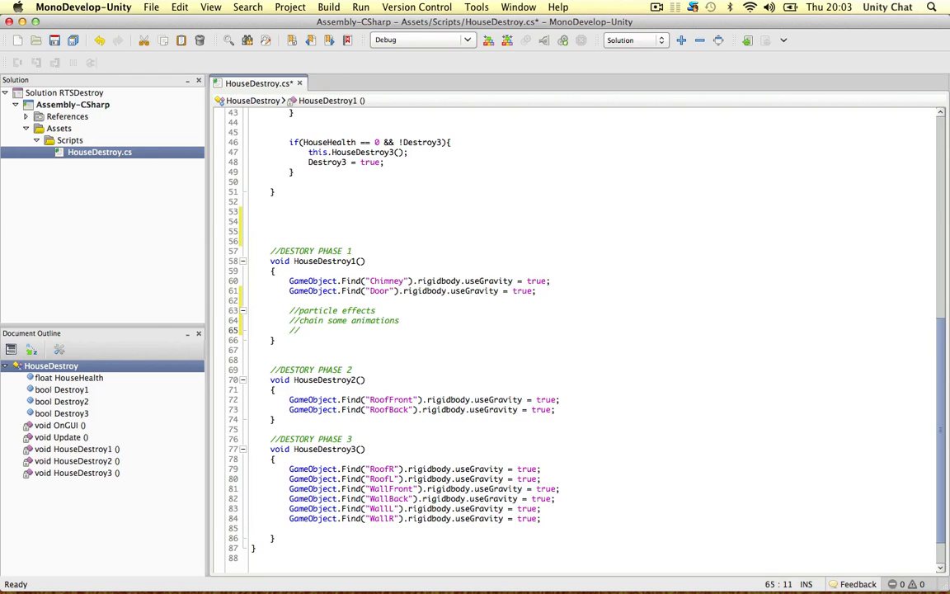
pyautogui.write('//sound effects')
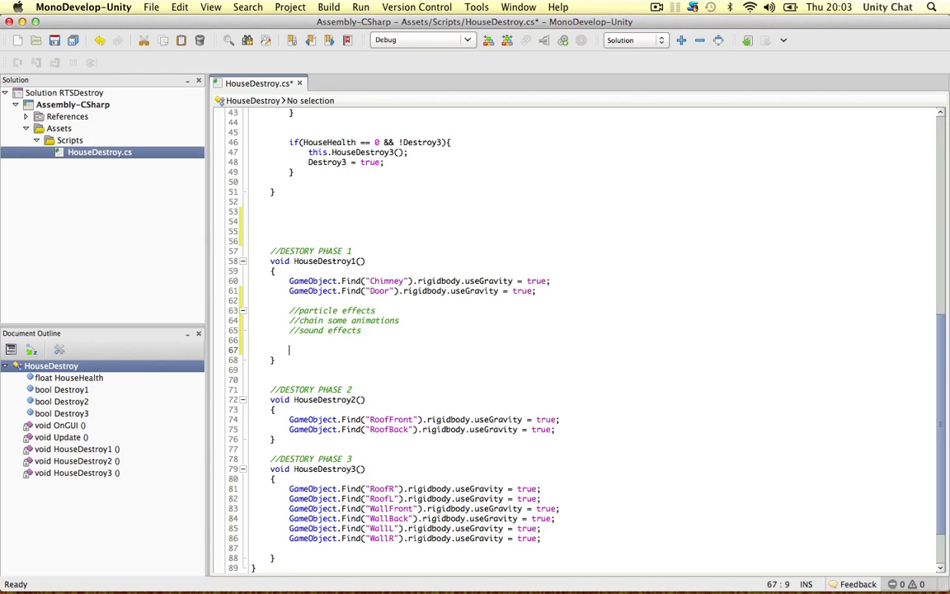
pyautogui.write('//.....')
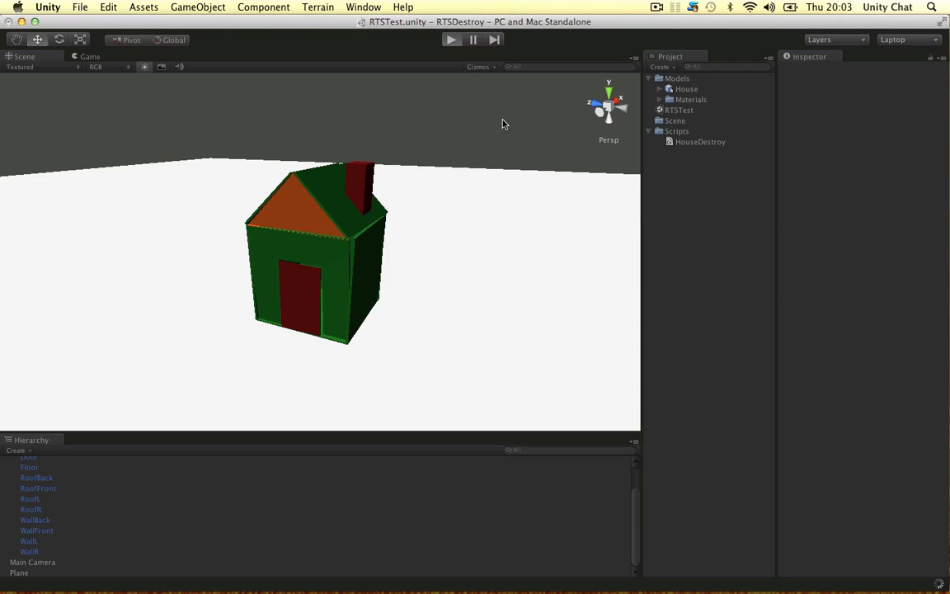
# Play the scene, damage the house repeatedly to 0 through all three collapse phases, then stop
pyautogui.click(452, 40)
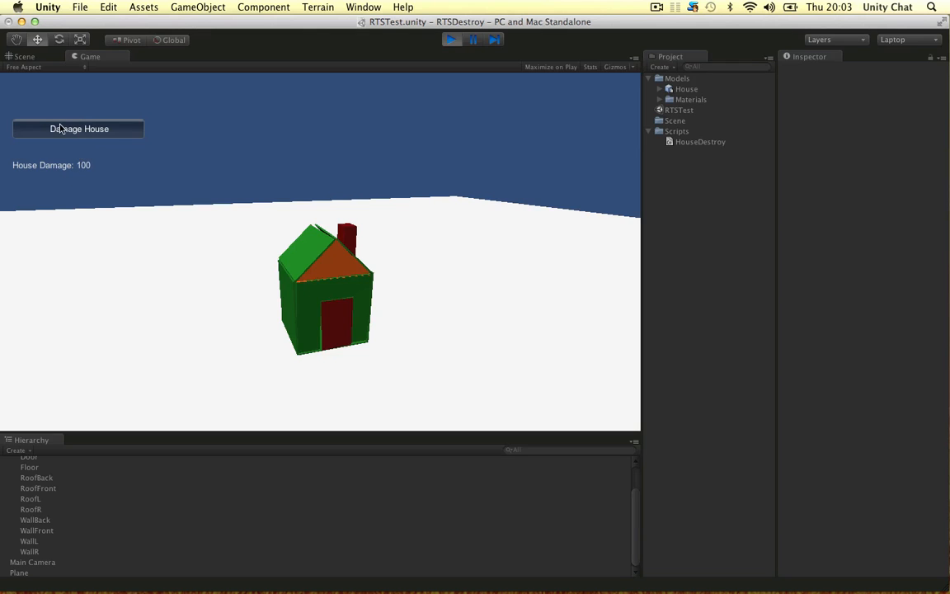
pyautogui.click(79, 128)
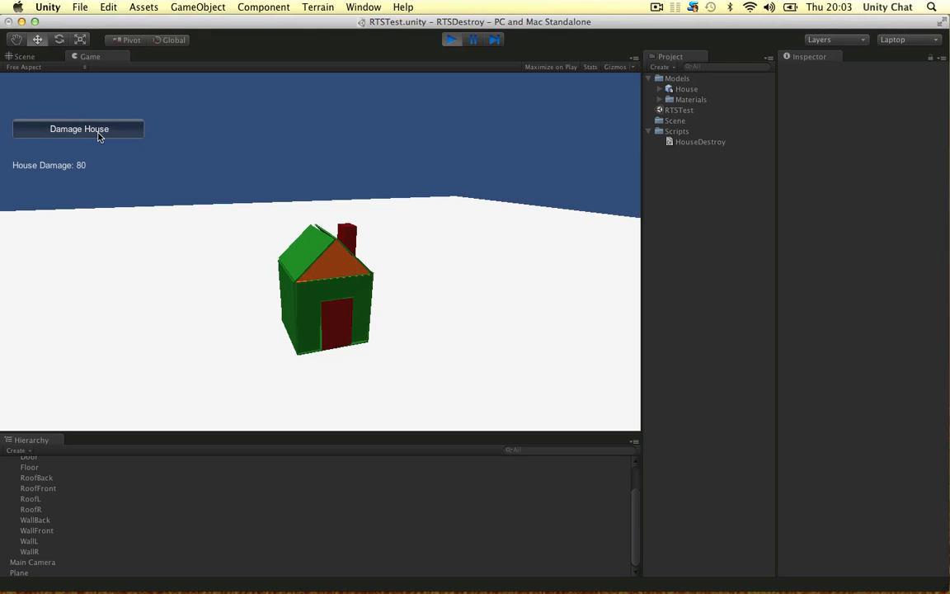
pyautogui.click(79, 129)
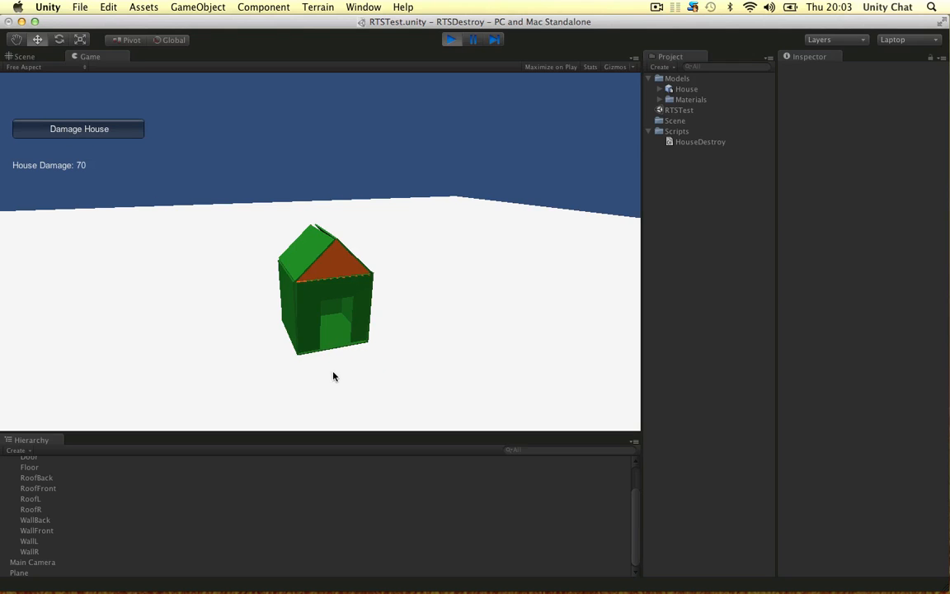
pyautogui.click(79, 129)
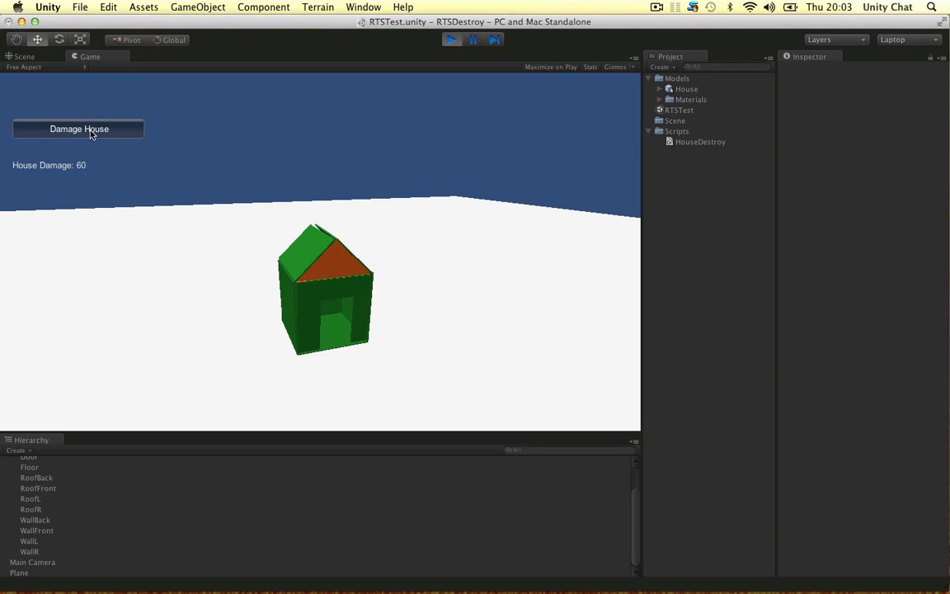
pyautogui.click(79, 129)
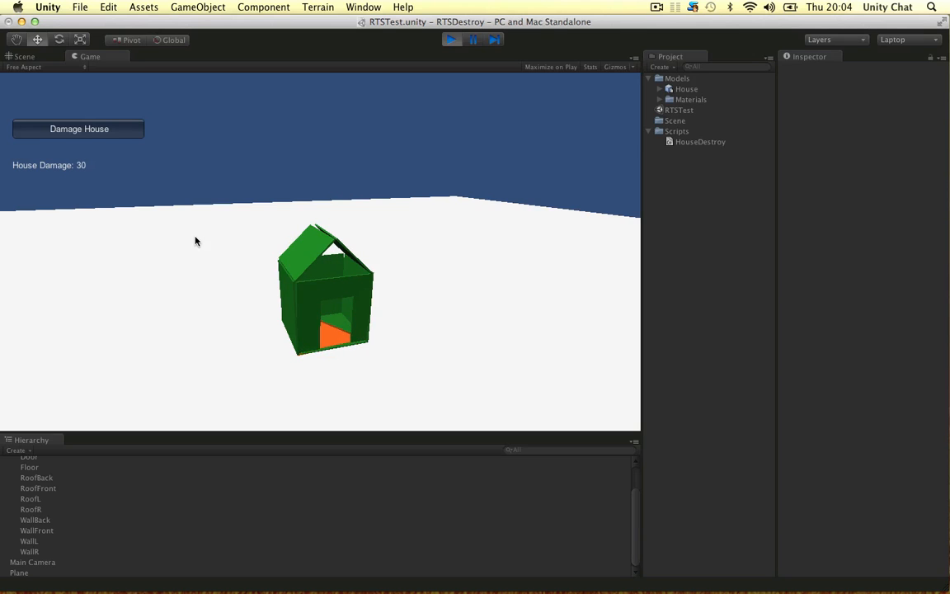
pyautogui.click(80, 129)
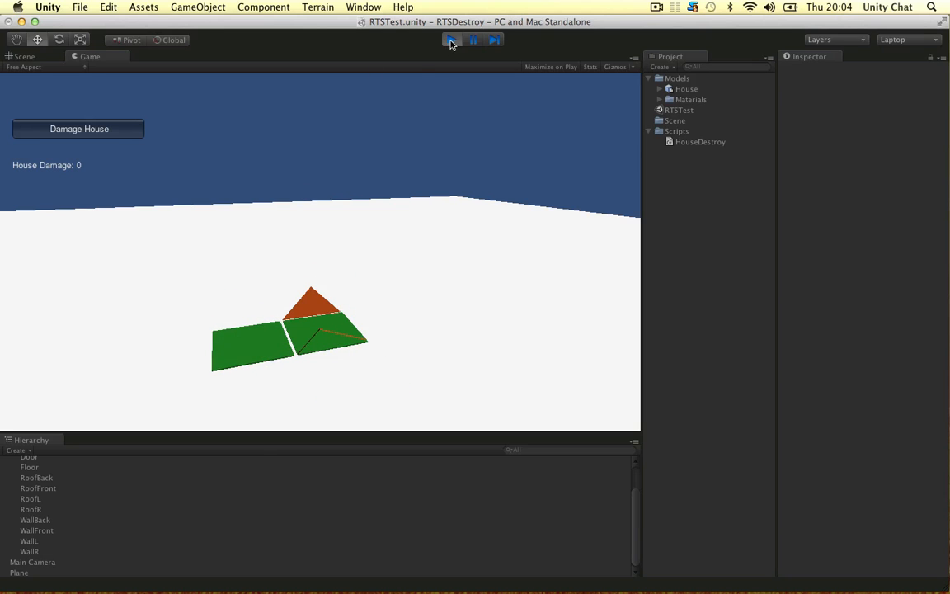
pyautogui.click(452, 39)
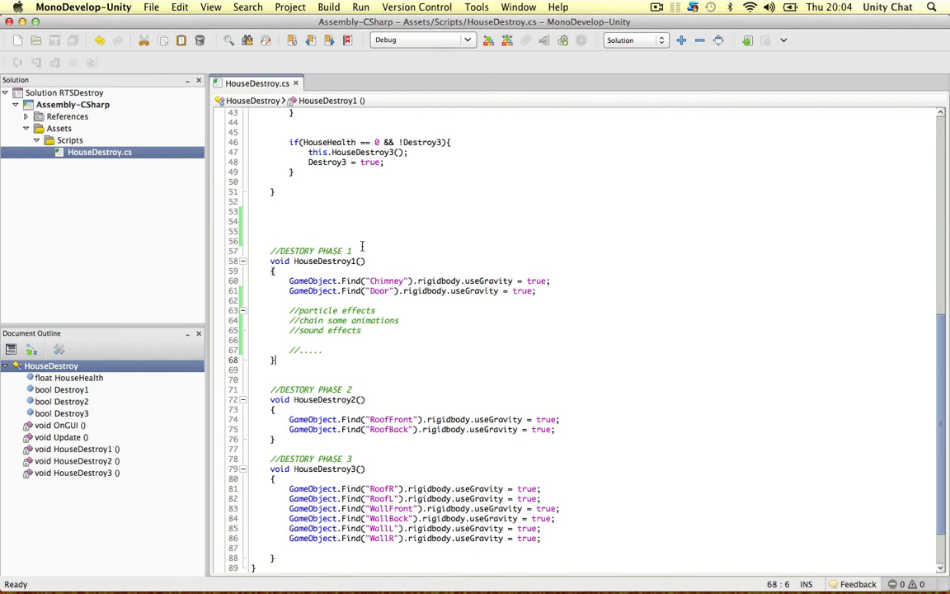
pyautogui.scroll(3)
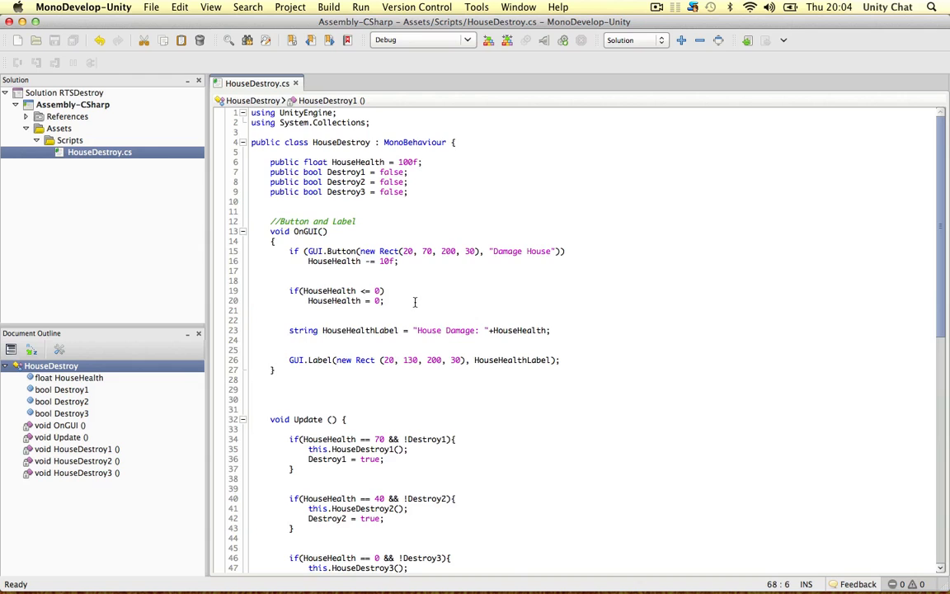
pyautogui.scroll(-3)
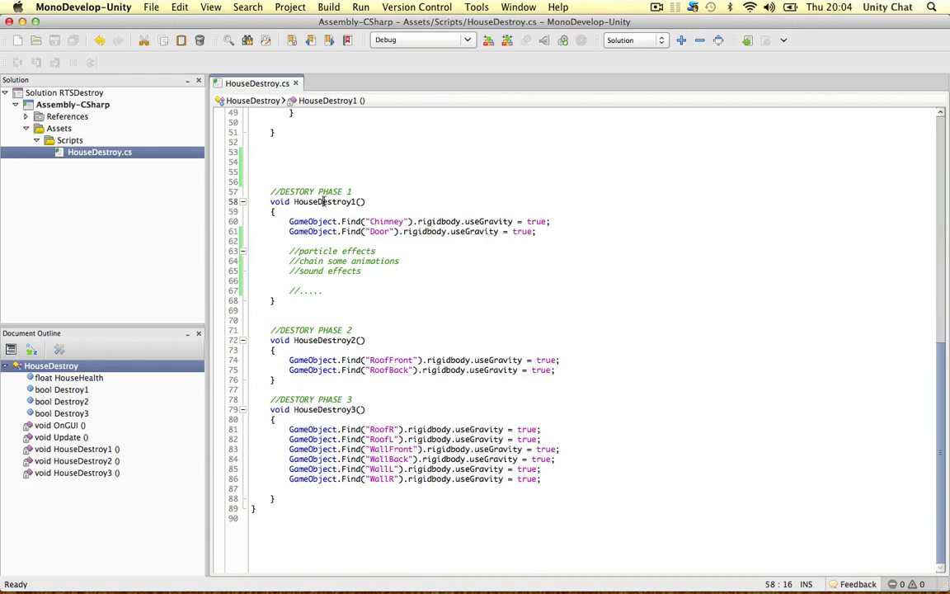
pyautogui.doubleClick(323, 202)
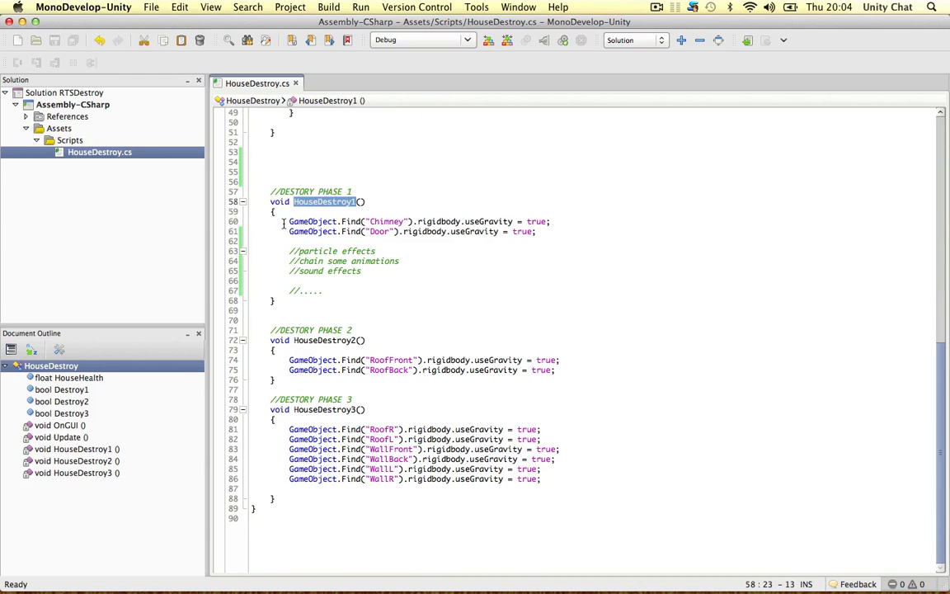
pyautogui.moveTo(290, 221); pyautogui.dragTo(324, 291)
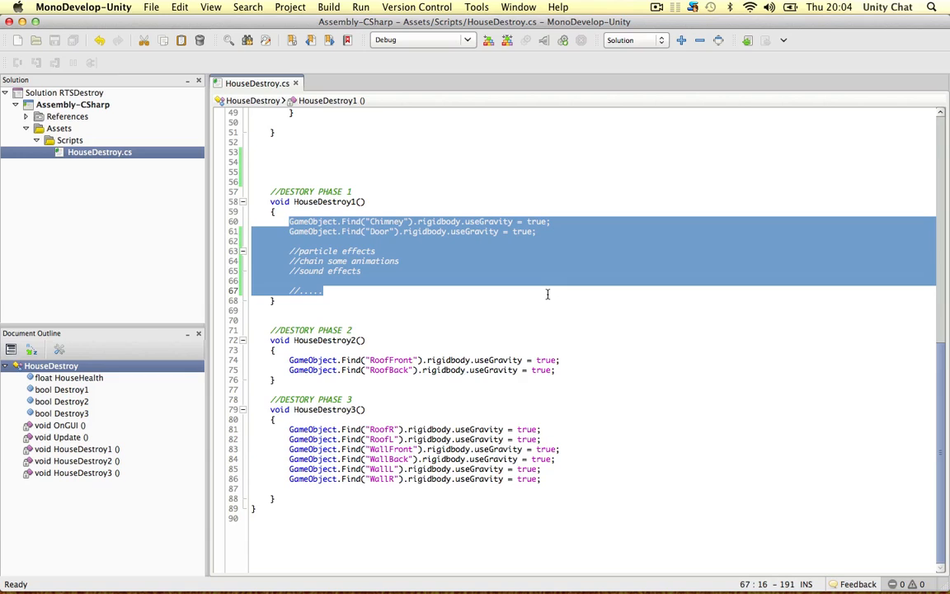
pyautogui.moveTo(383, 251)
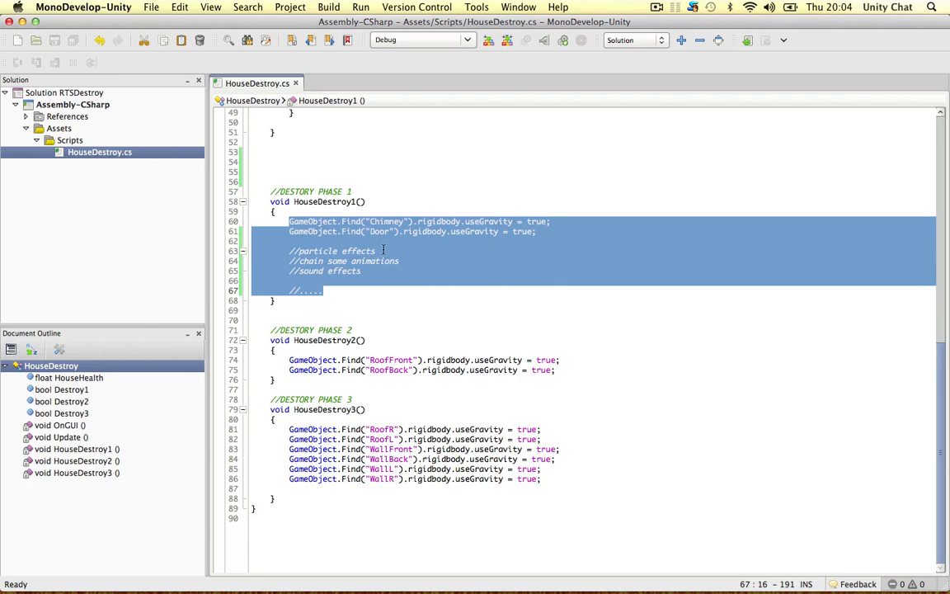
pyautogui.click(371, 281)
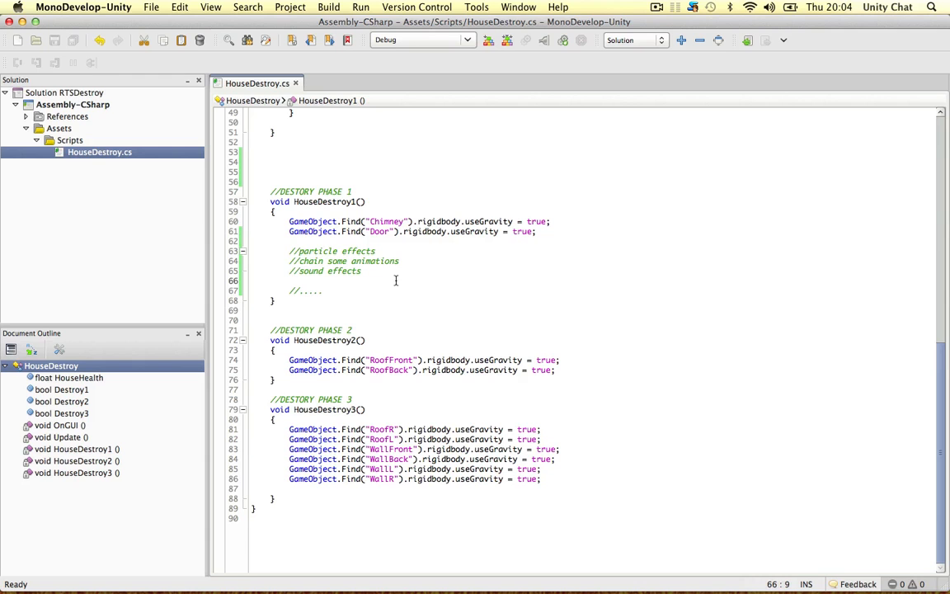
pyautogui.click(486, 221)
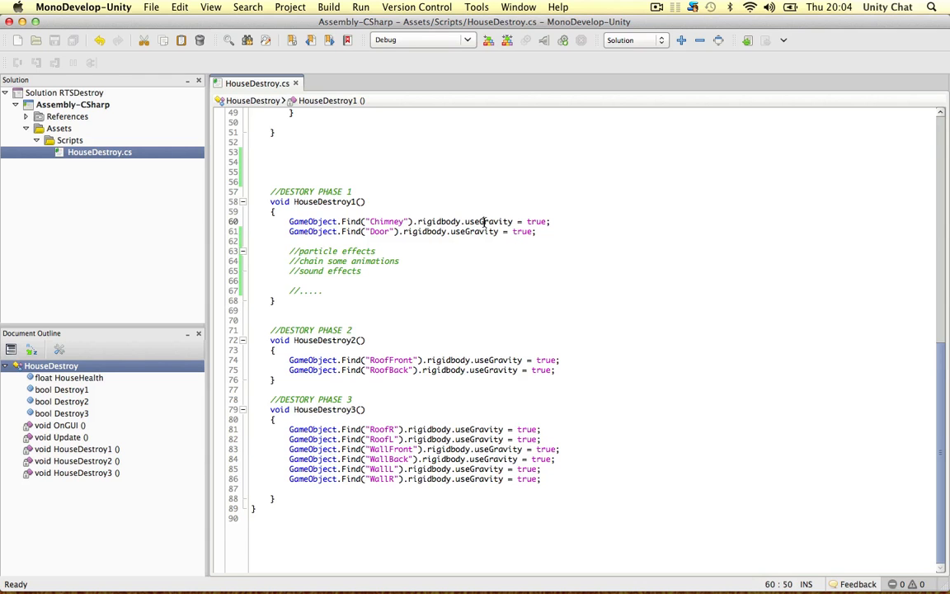